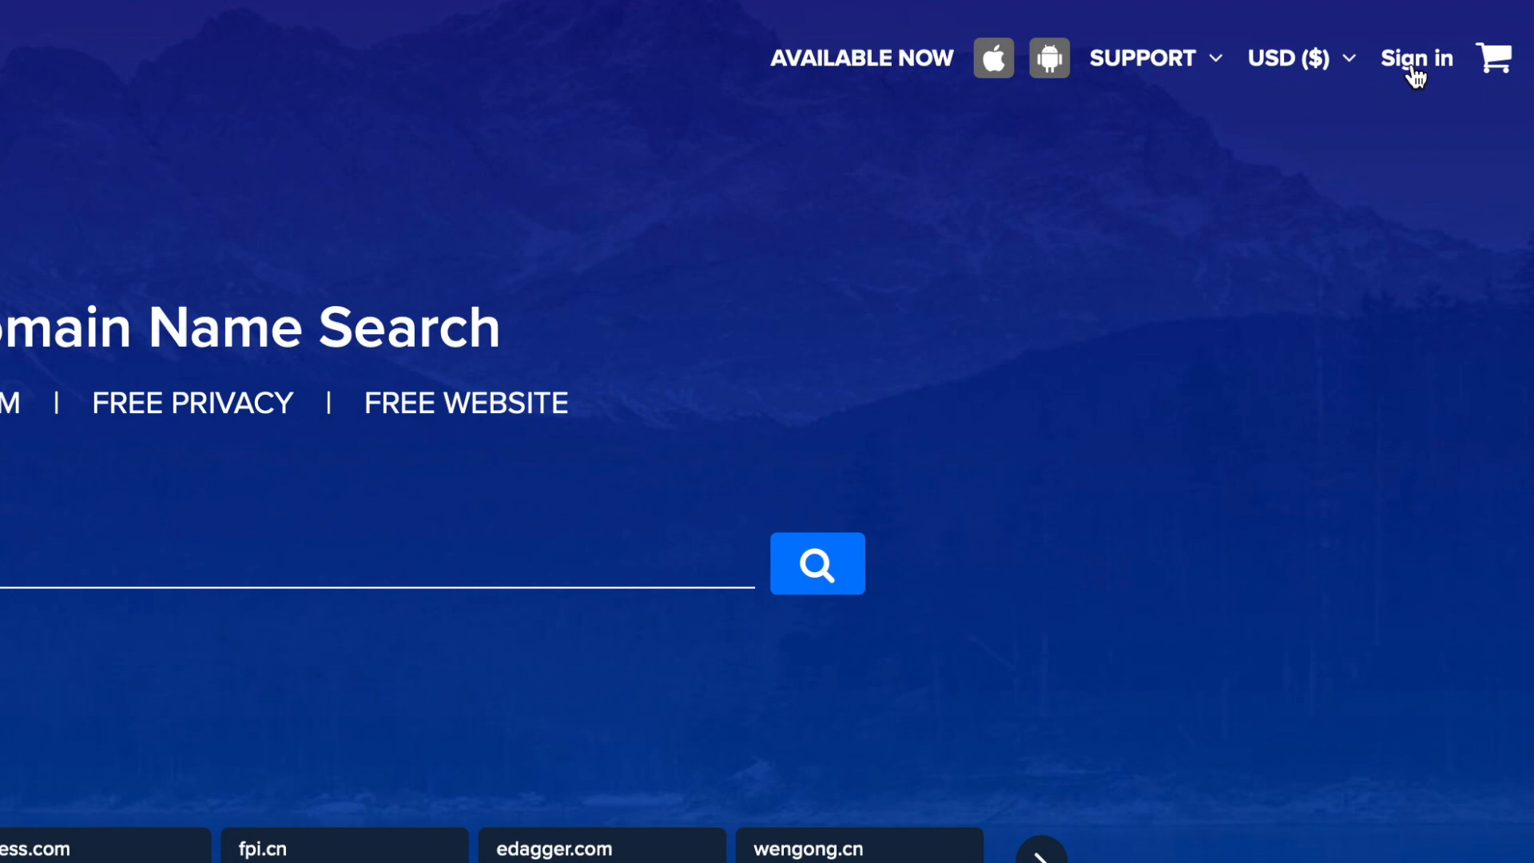
Sign in to the Dynadot account to reach the Summary dashboard.
click(1416, 58)
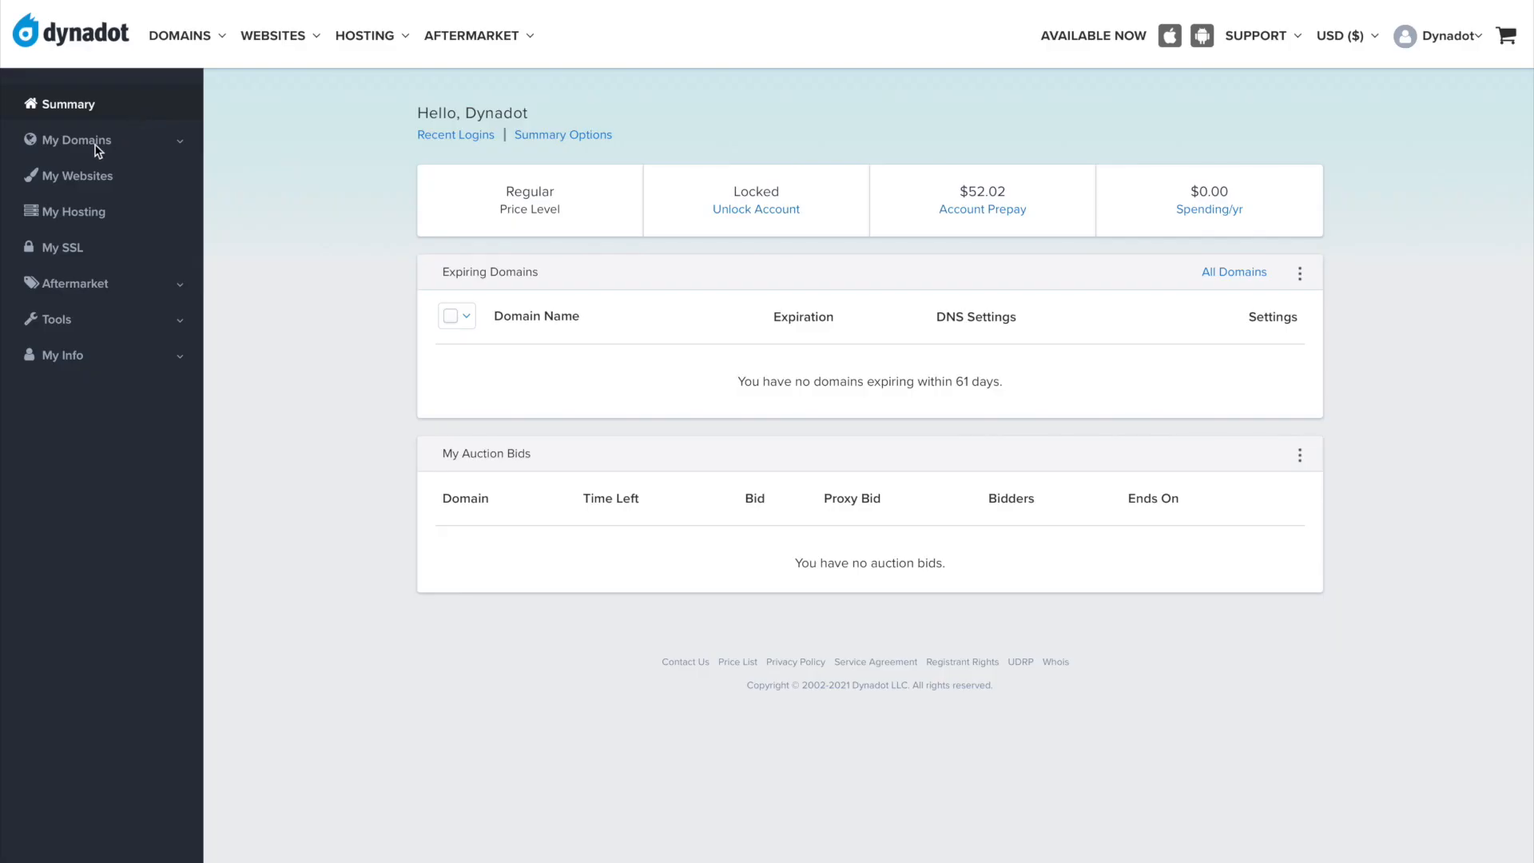
Expand My Domains in the sidebar and go to Manage Domains.
click(76, 140)
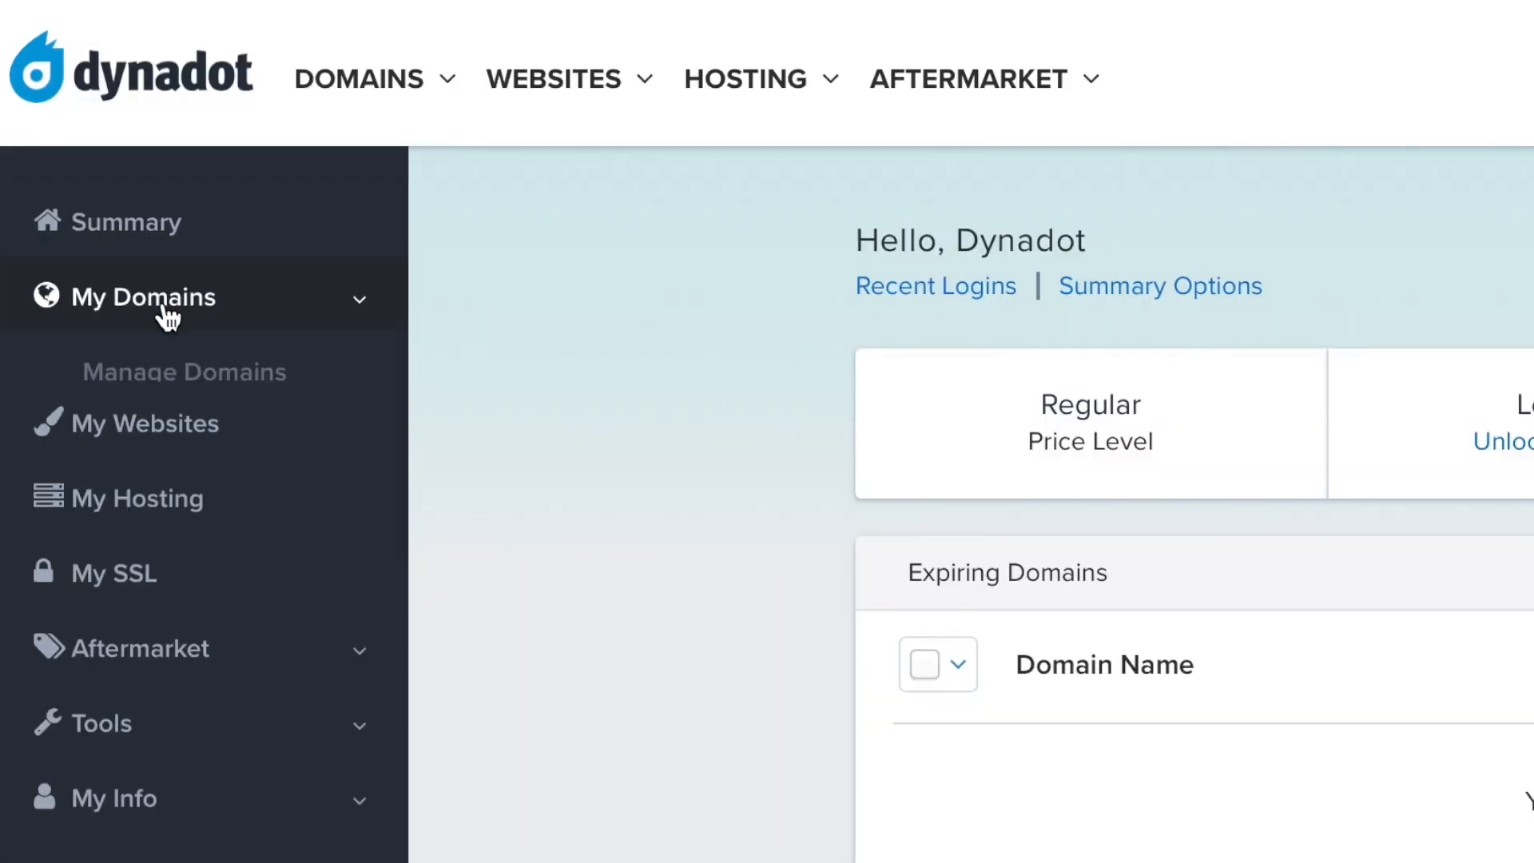
click(143, 297)
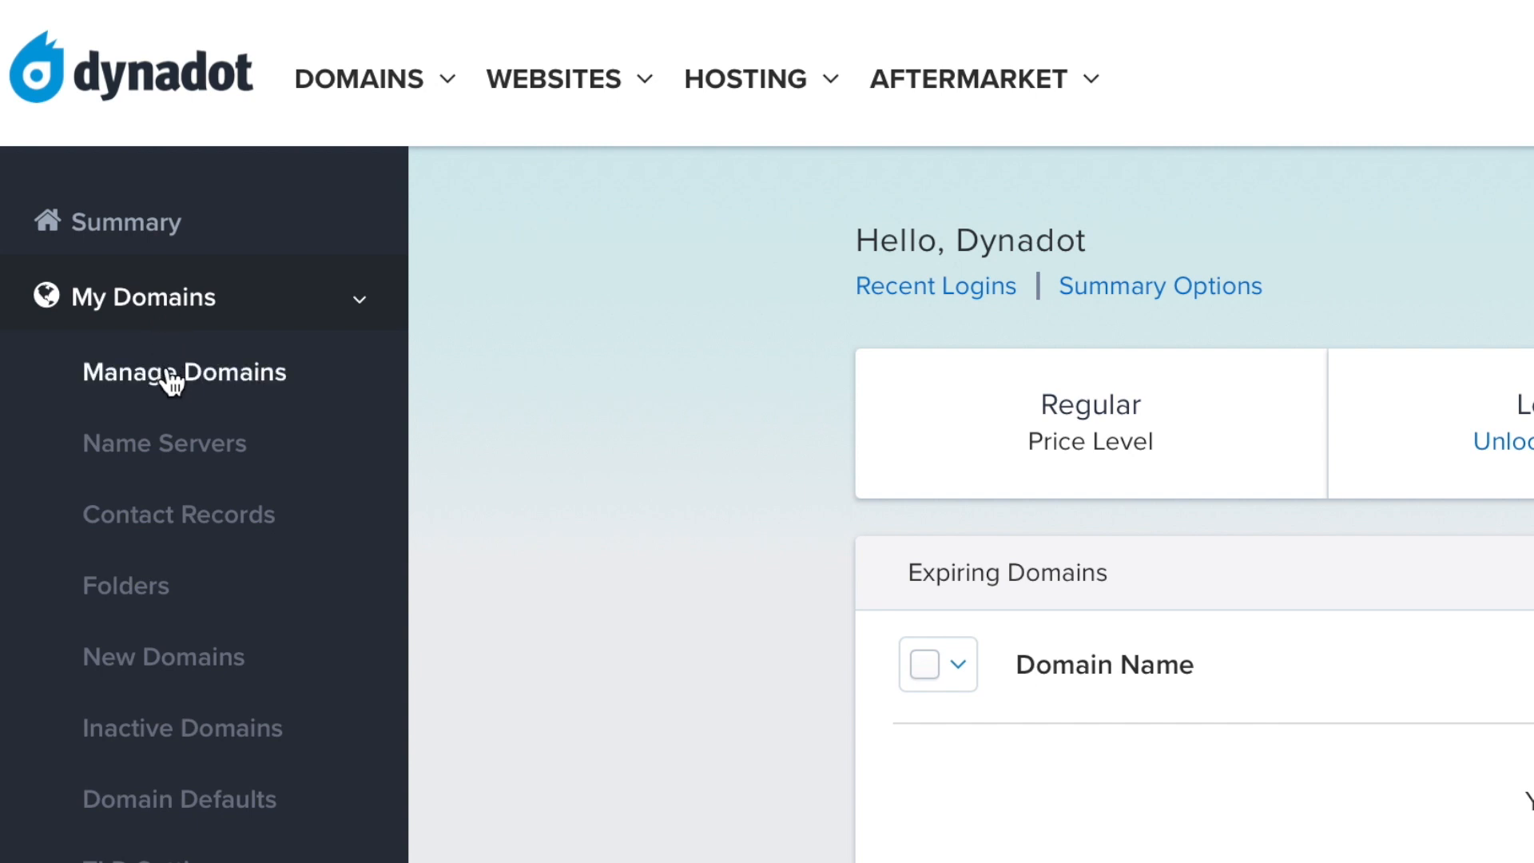
click(184, 373)
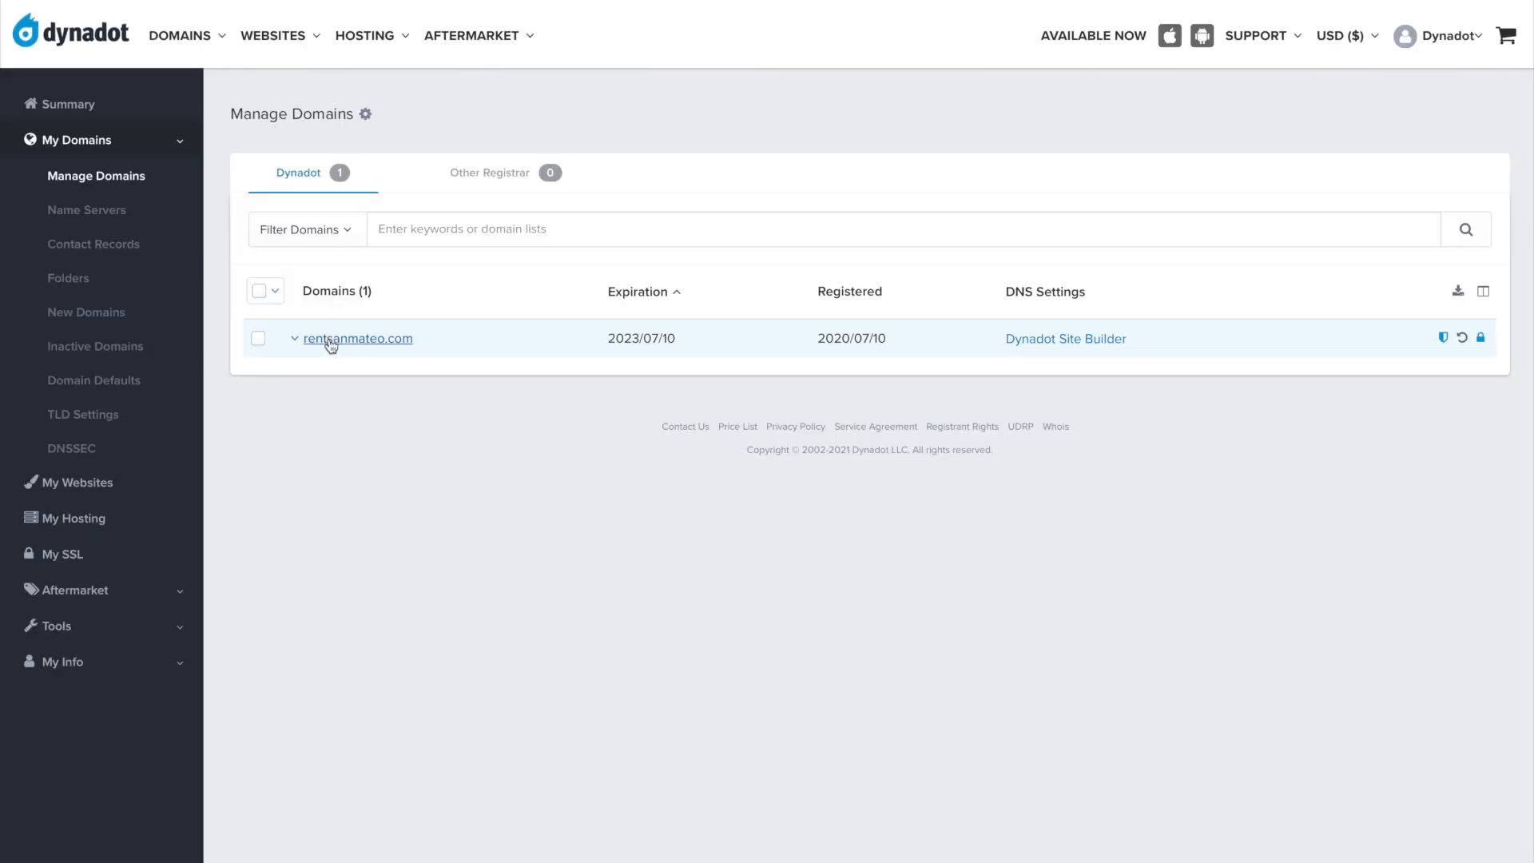
Open rentsanmateo.com's settings and scroll to the Transfer Locked and Authorization Code rows.
click(358, 338)
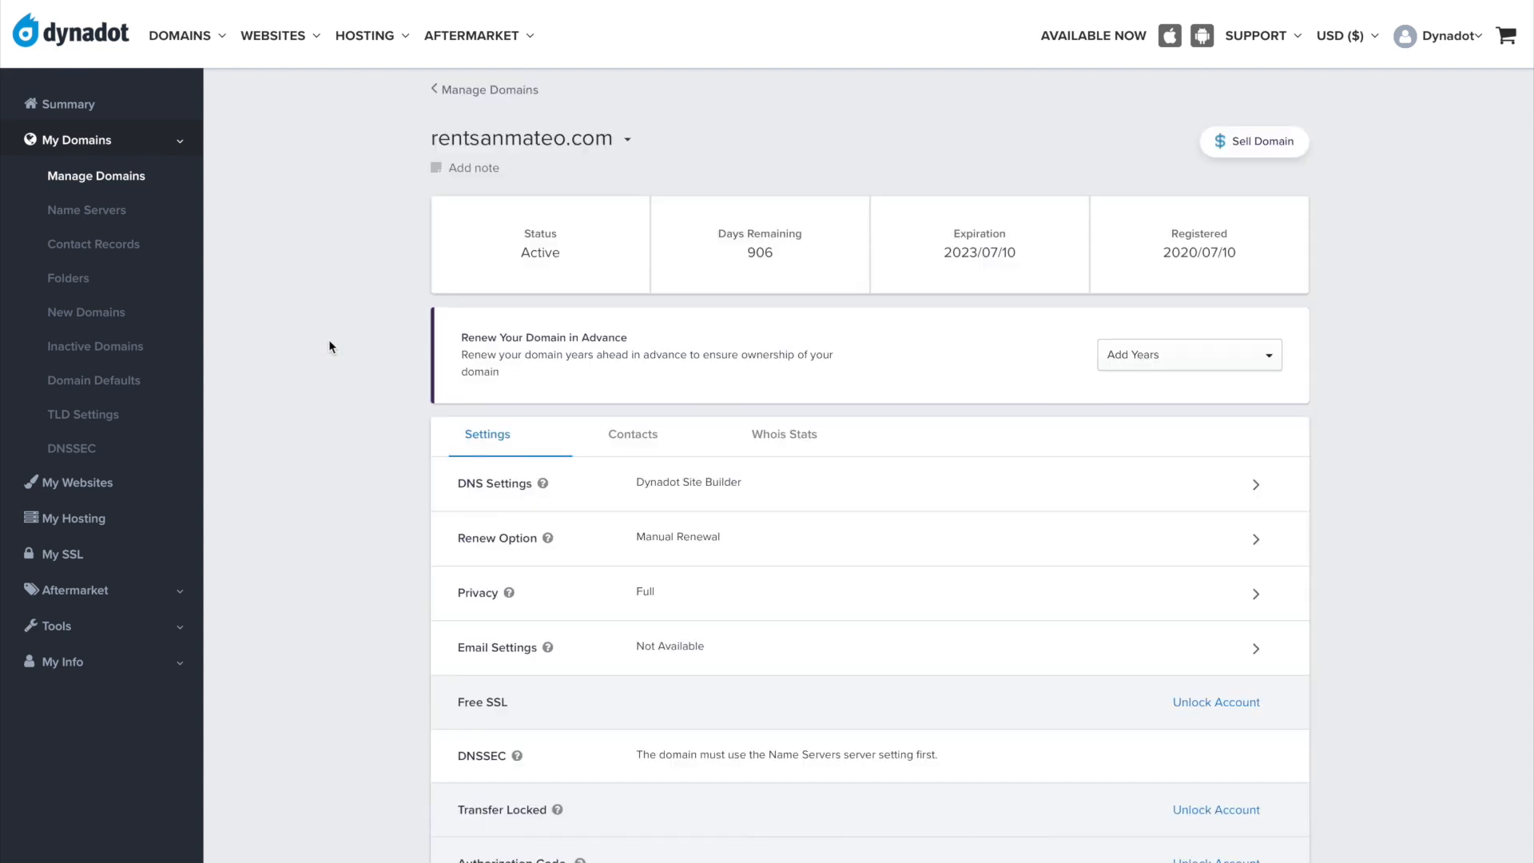
scroll(down, 3)
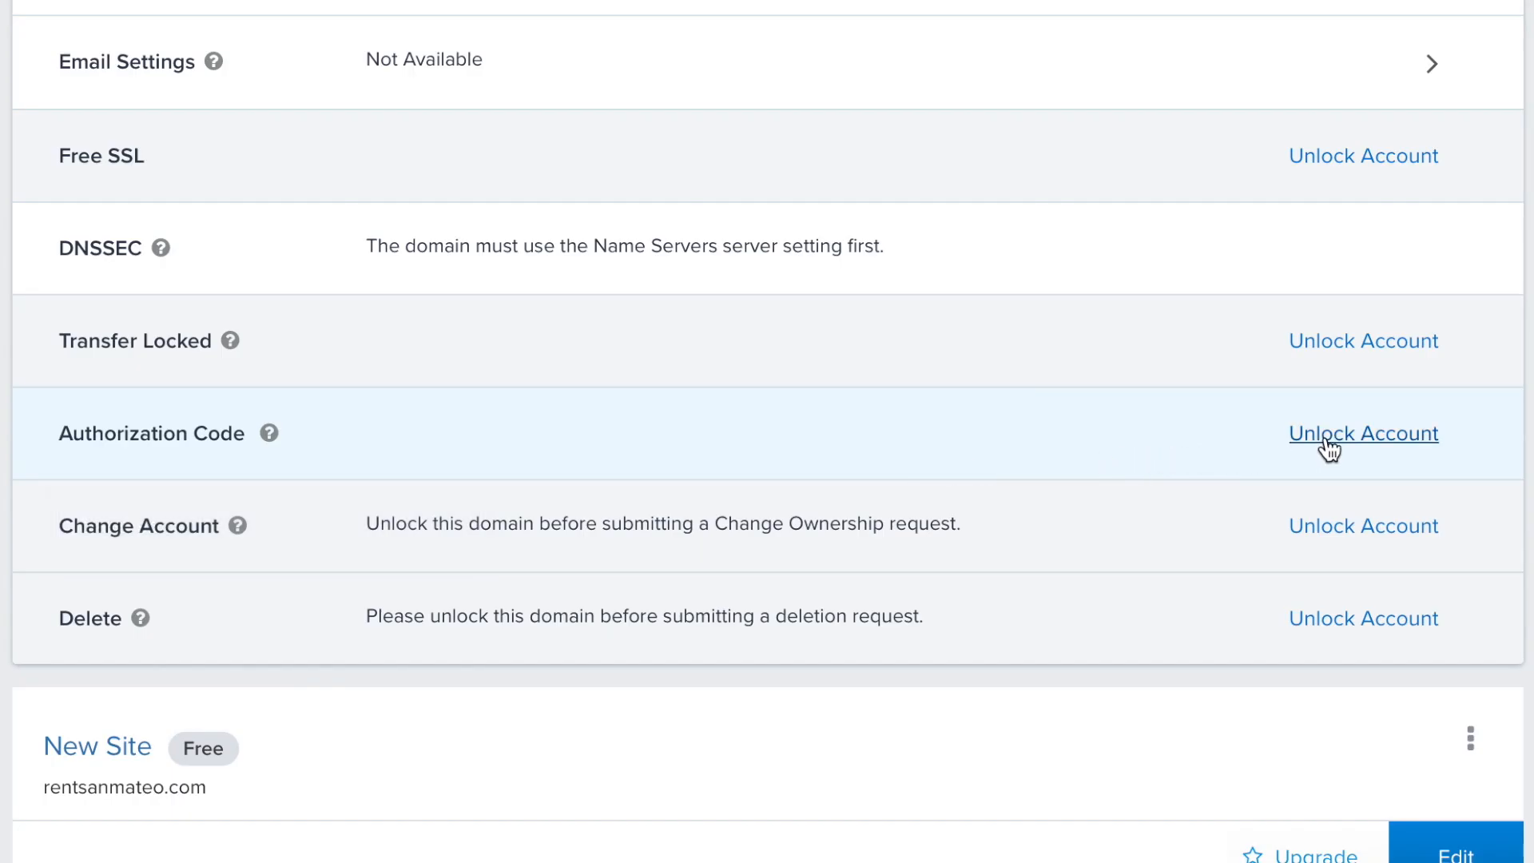
Unlock rentsanmateo.com via Unlock Account and Unlock, revealing its authorization code.
click(1362, 433)
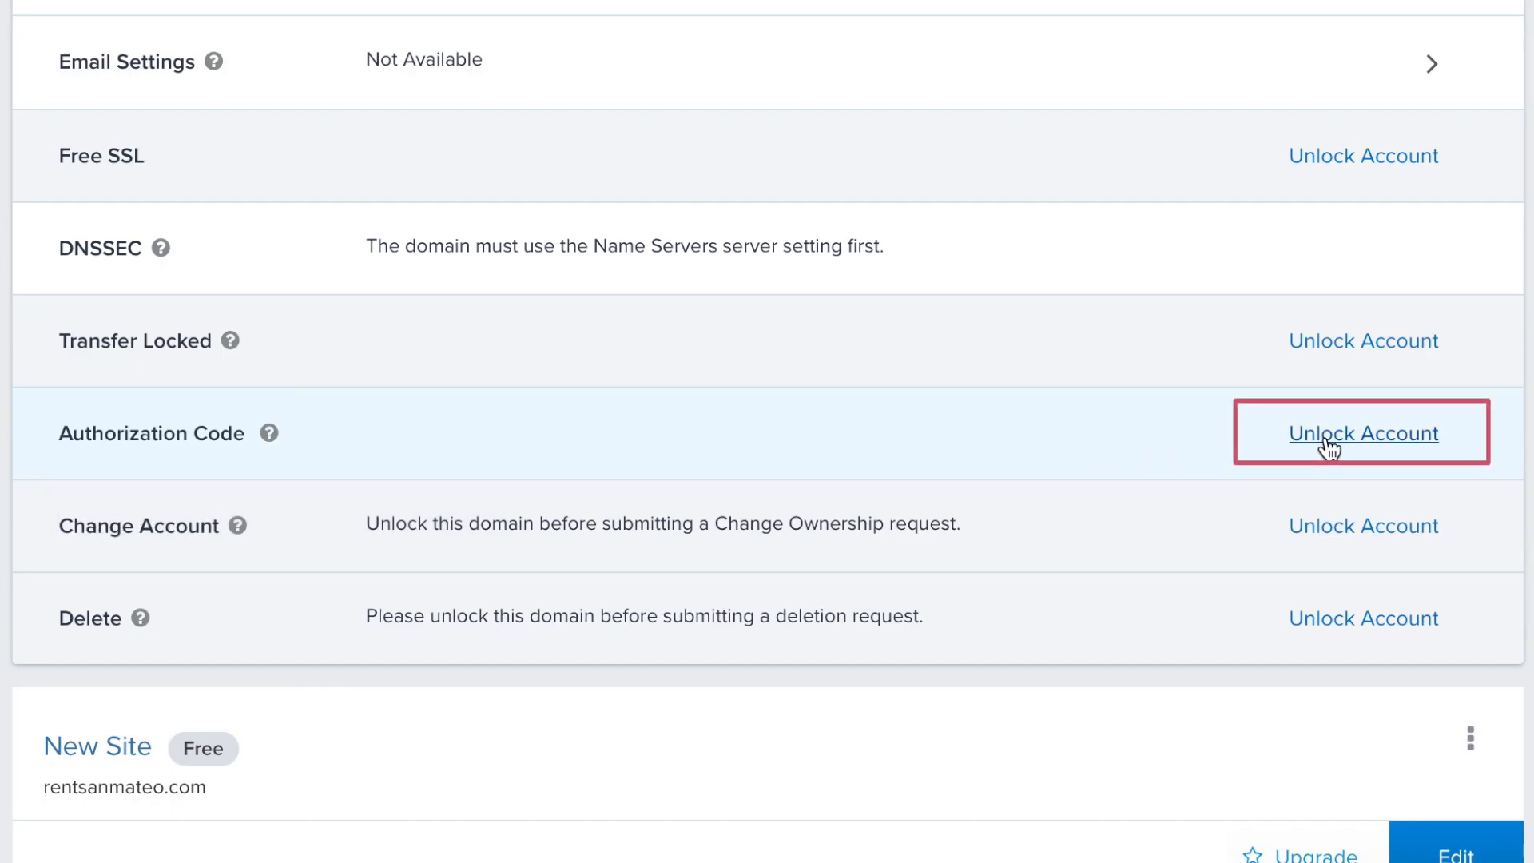
click(1363, 433)
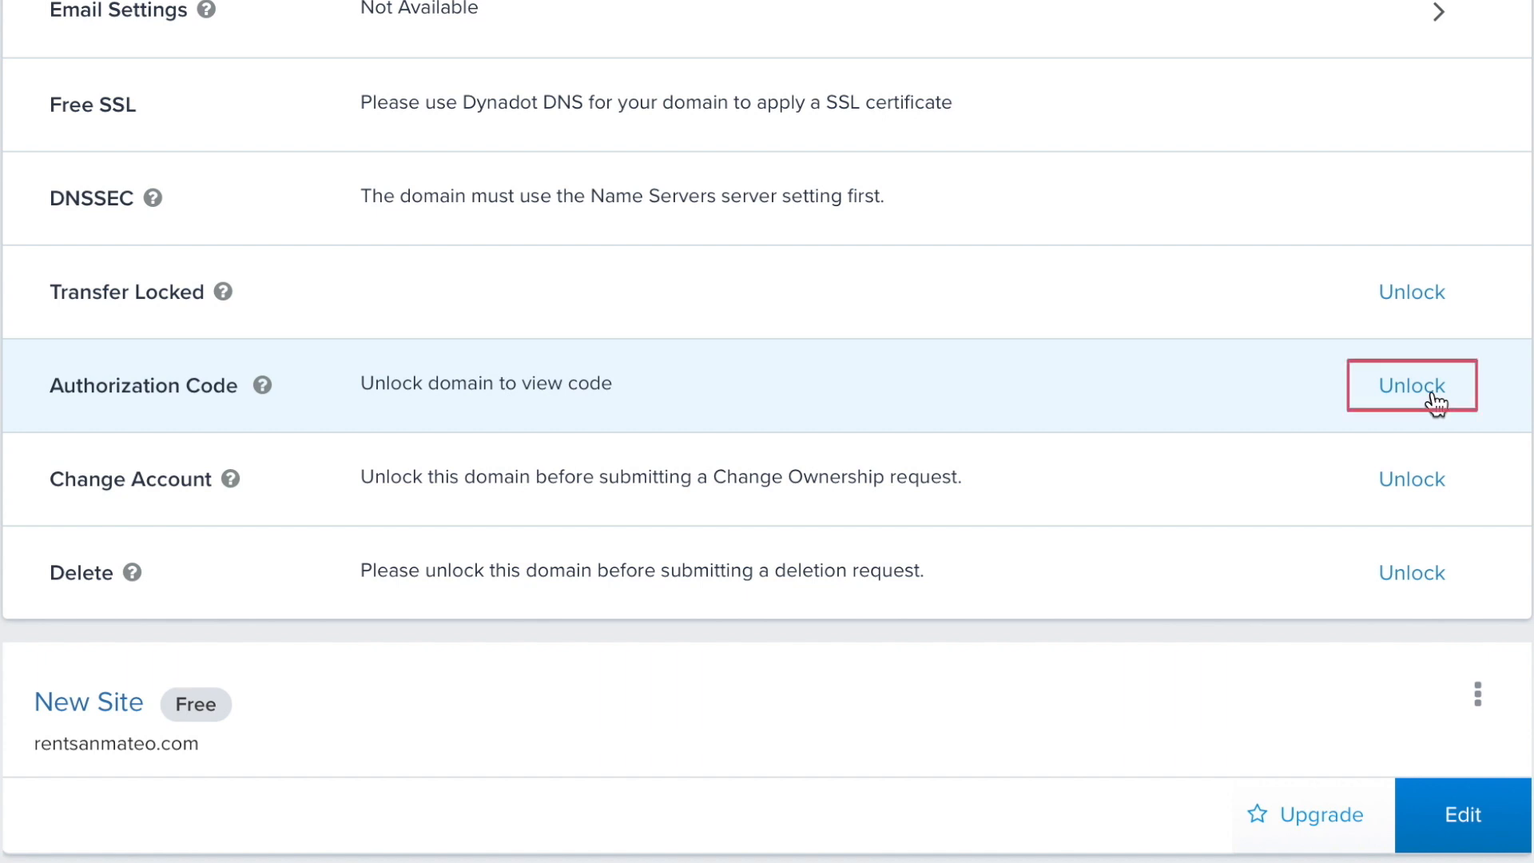
click(1411, 385)
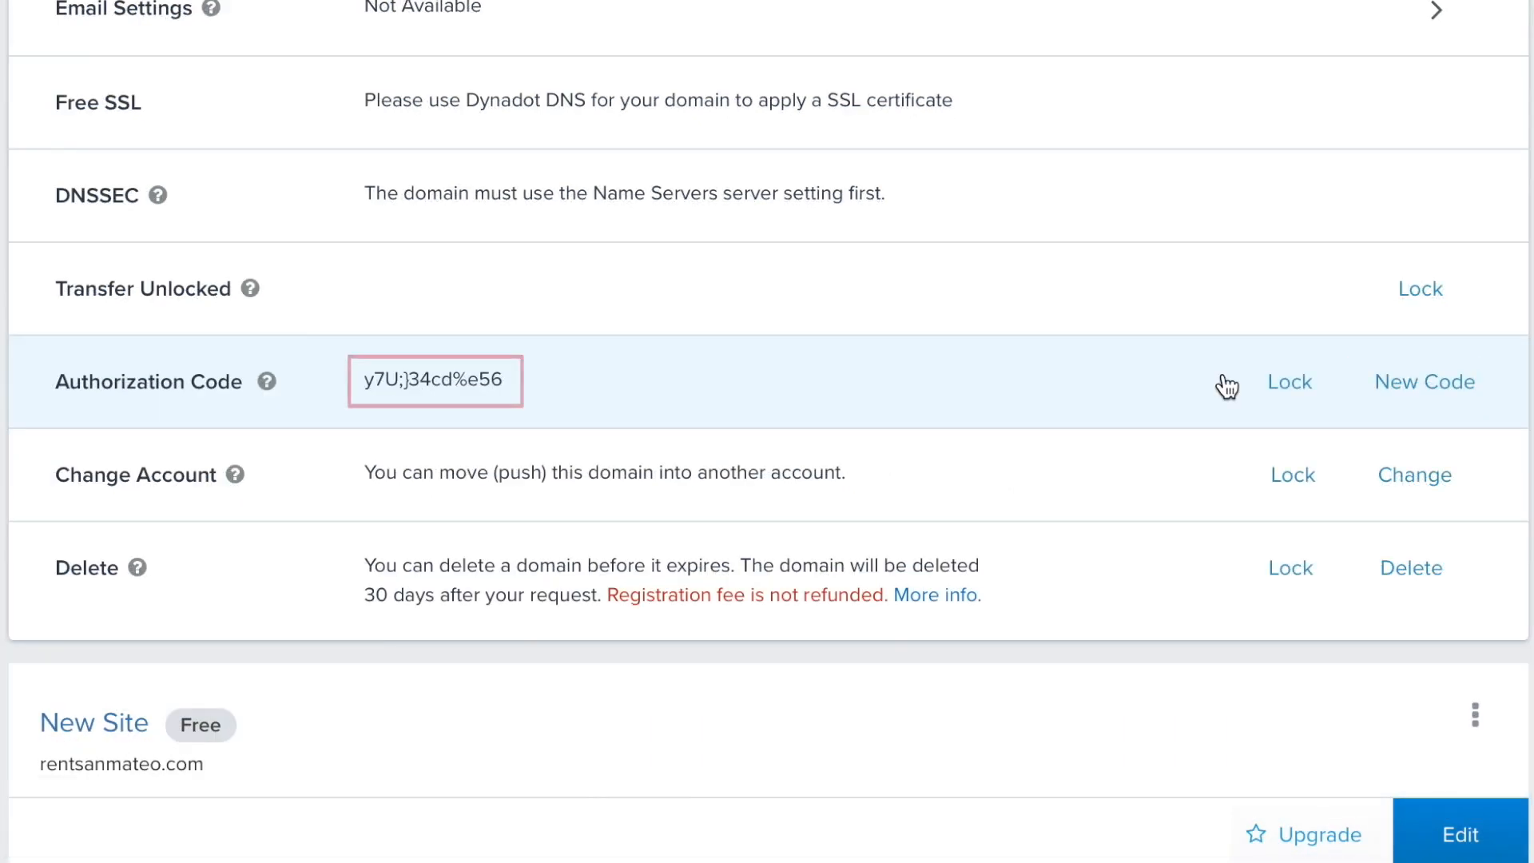